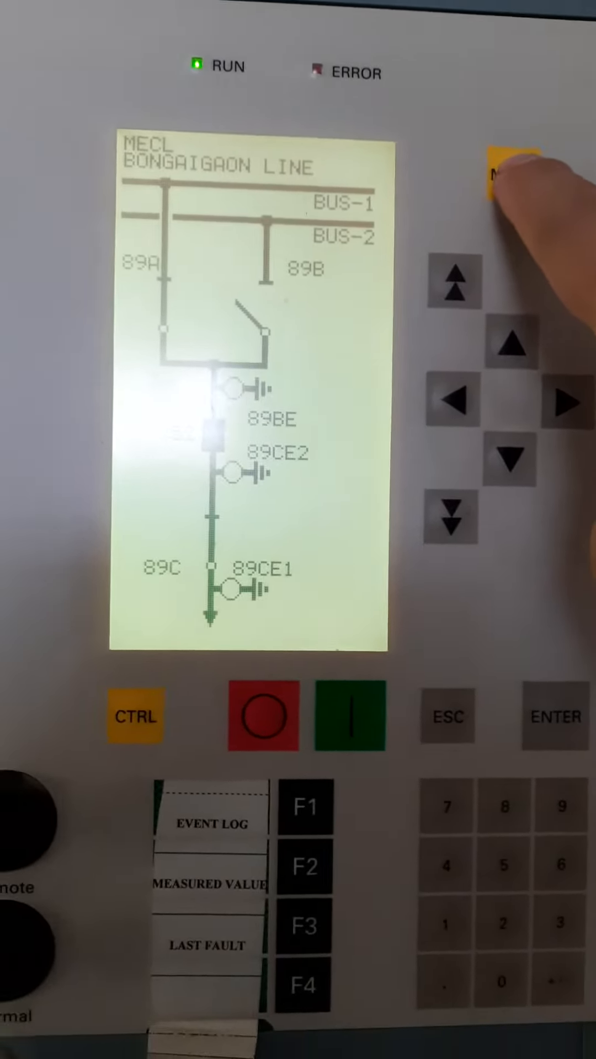
Step: Bring up the relay's main menu and highlight the Measurement entry
click(500, 179)
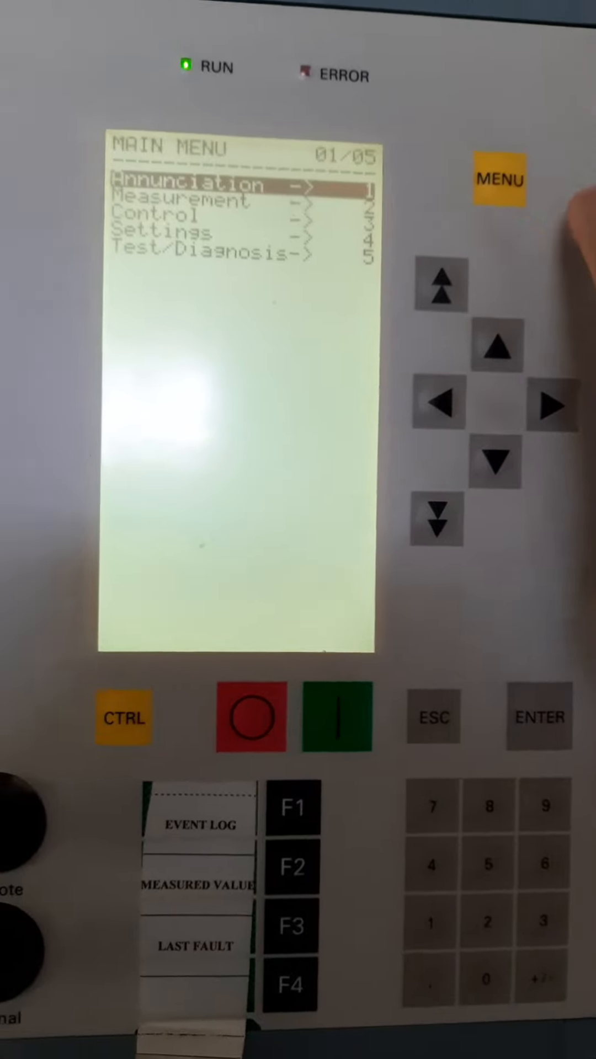
click(495, 465)
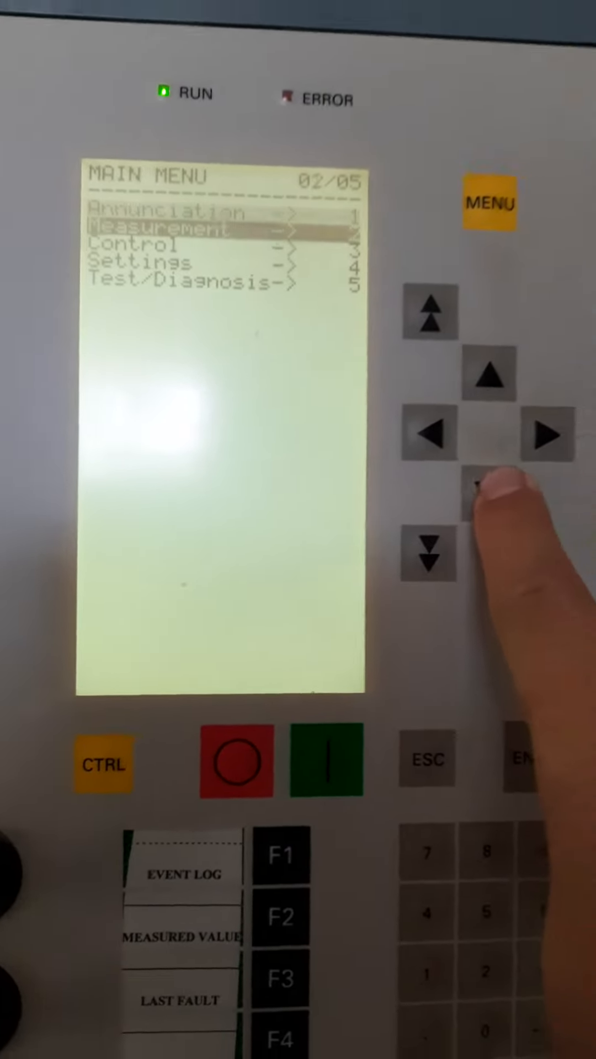
Step: Enter the Settings submenu with Device Config. highlighted among seven entries
click(424, 554)
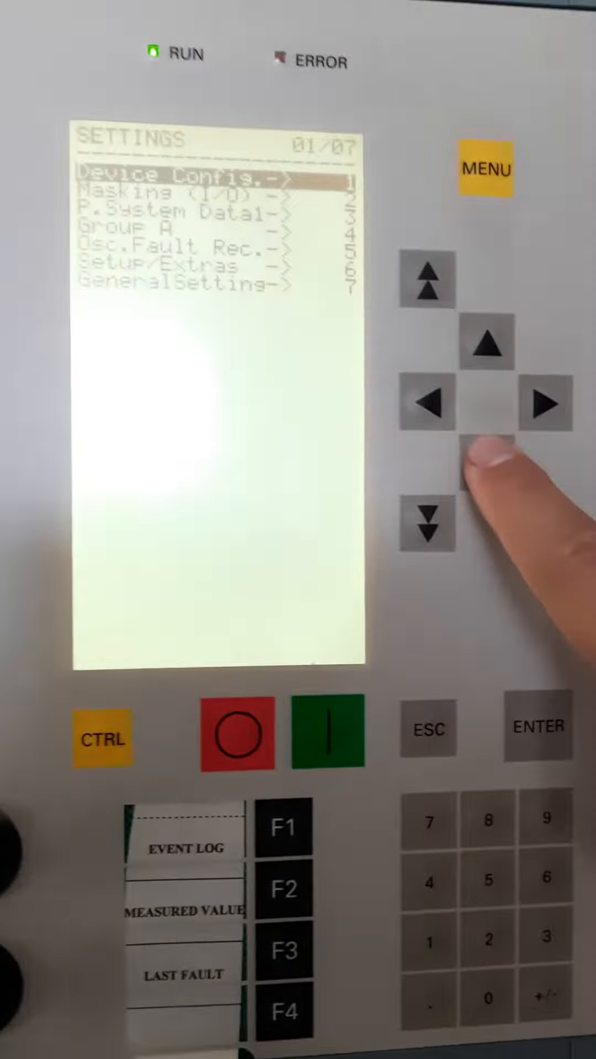
Step: Navigate Group A to Auto Recl. and display parameter 3401 AUTO RECLOSE = OFF
click(427, 529)
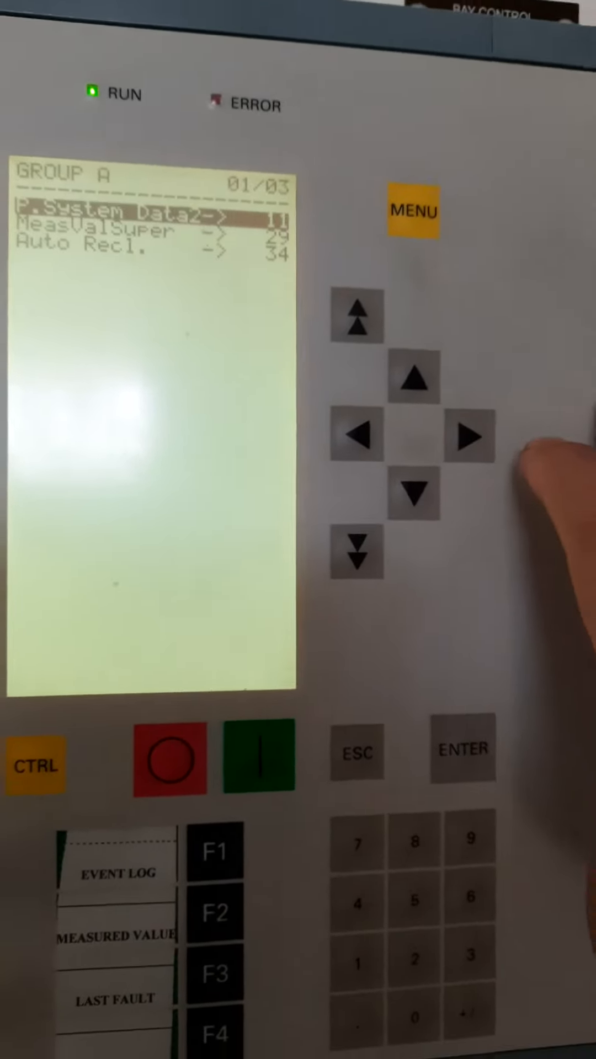
click(408, 500)
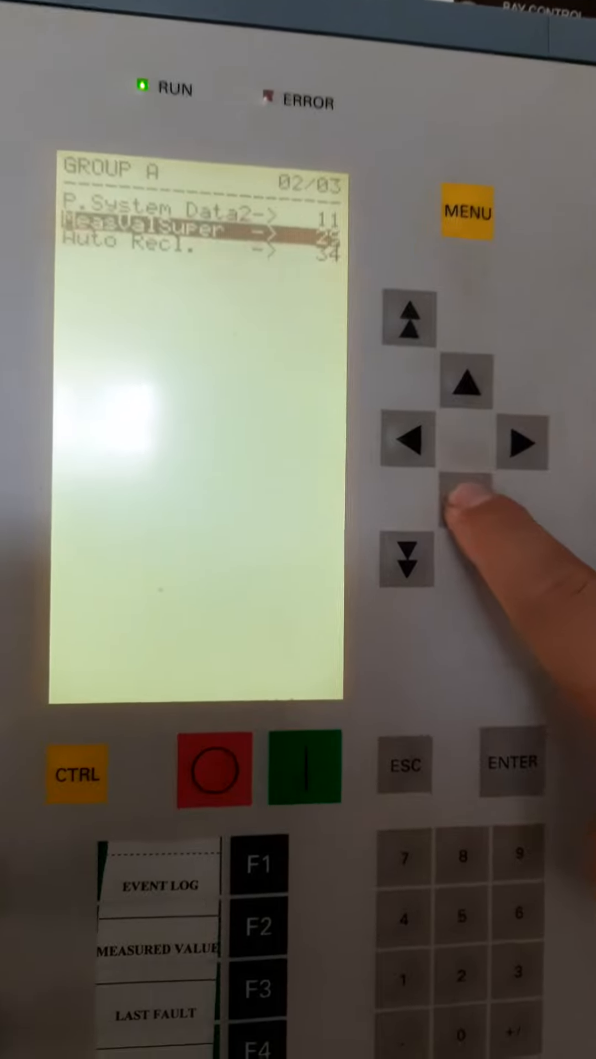
click(408, 561)
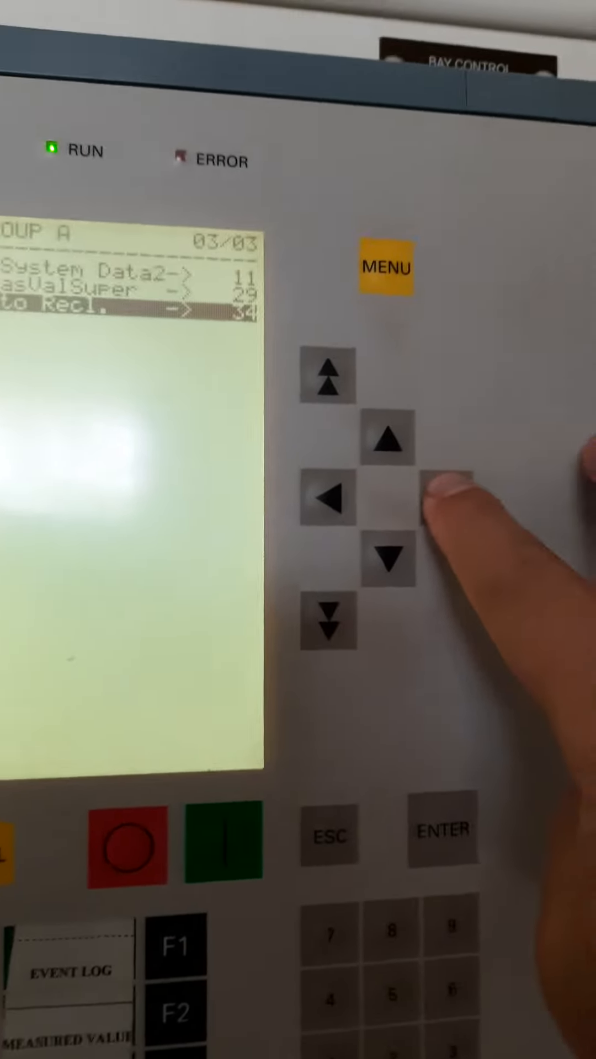
click(520, 484)
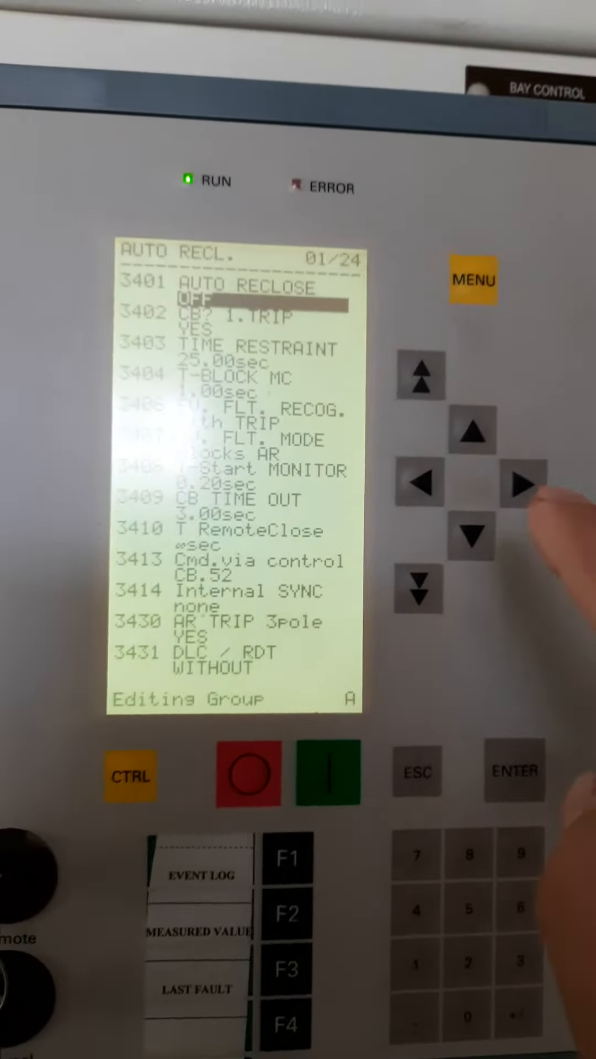